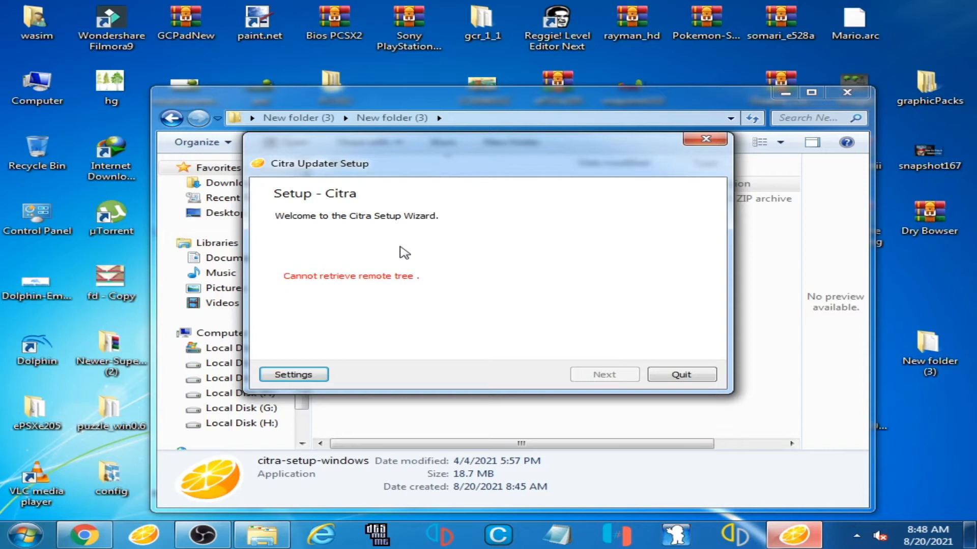
{"action": "mouse_move", "coordinate": [443, 239]}
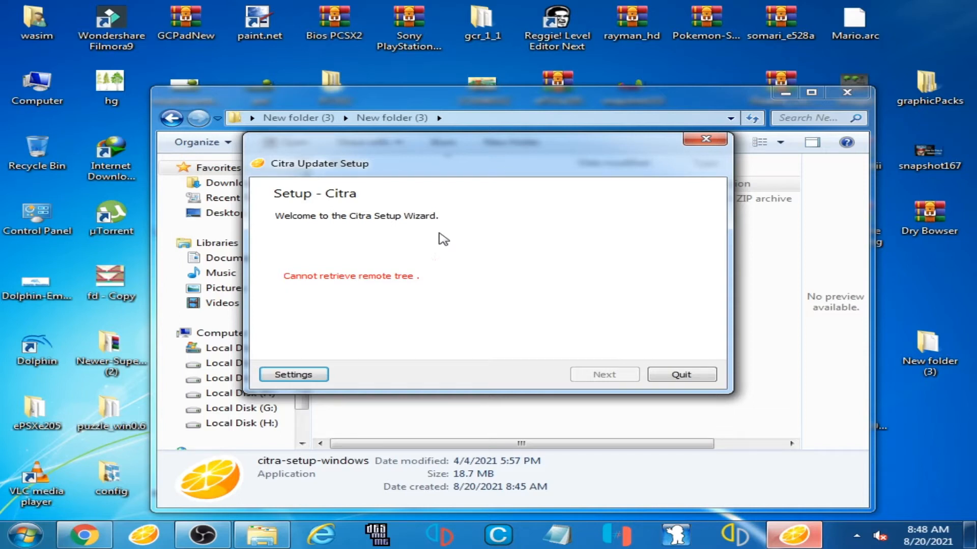
{"action": "mouse_move", "coordinate": [335, 293]}
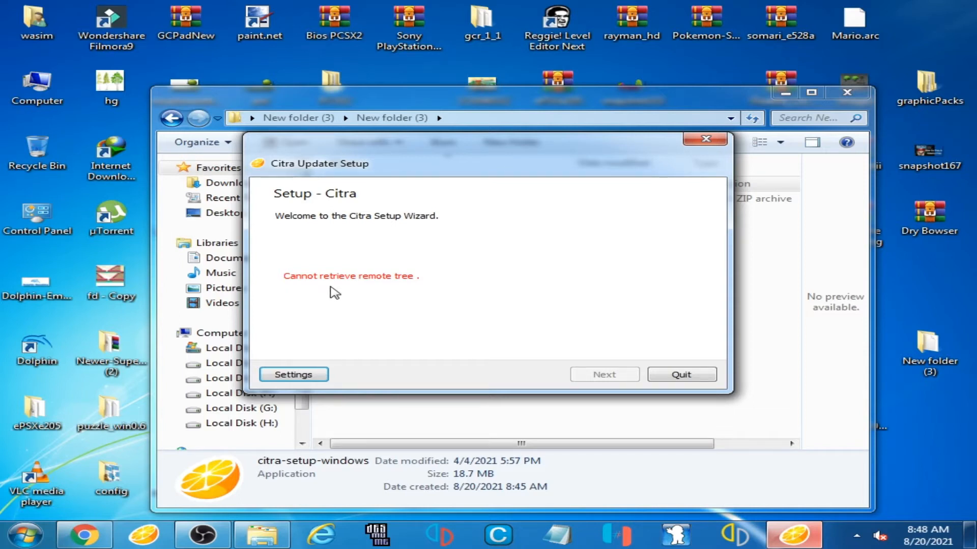
{"action": "mouse_move", "coordinate": [405, 293]}
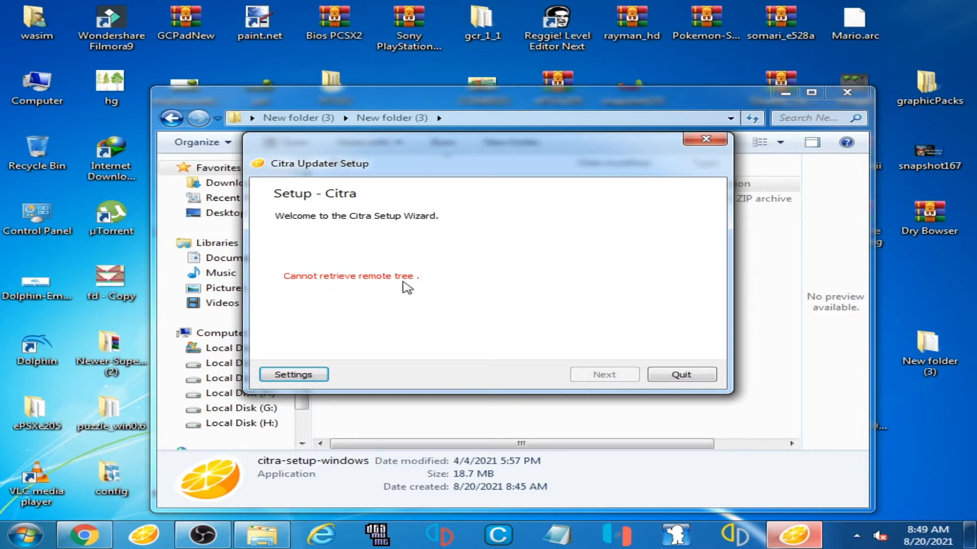
{"action": "mouse_move", "coordinate": [420, 258]}
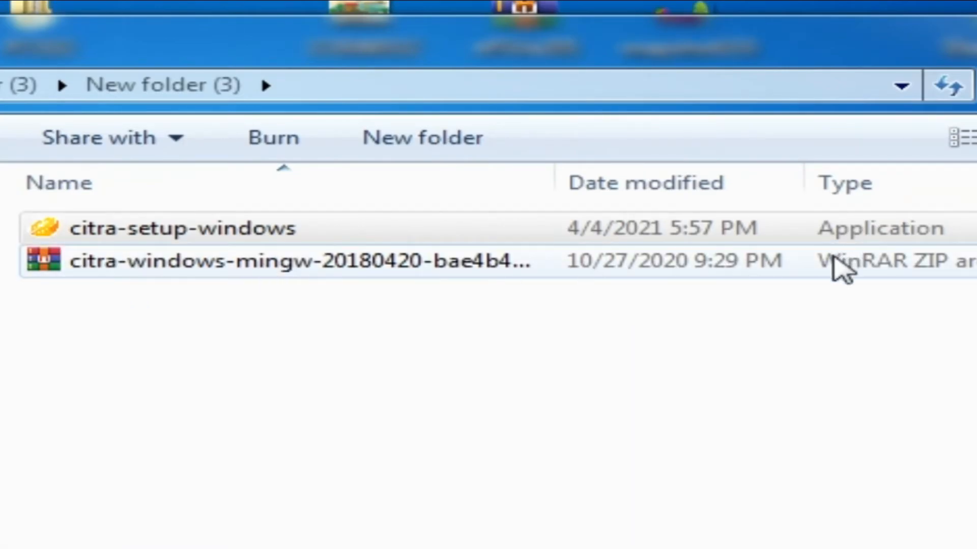
Extract the citra-windows-mingw ZIP into a new folder, inspect citra-qt and its DLLs, then return to New folder (3)
{"action": "left_click", "coordinate": [181, 228]}
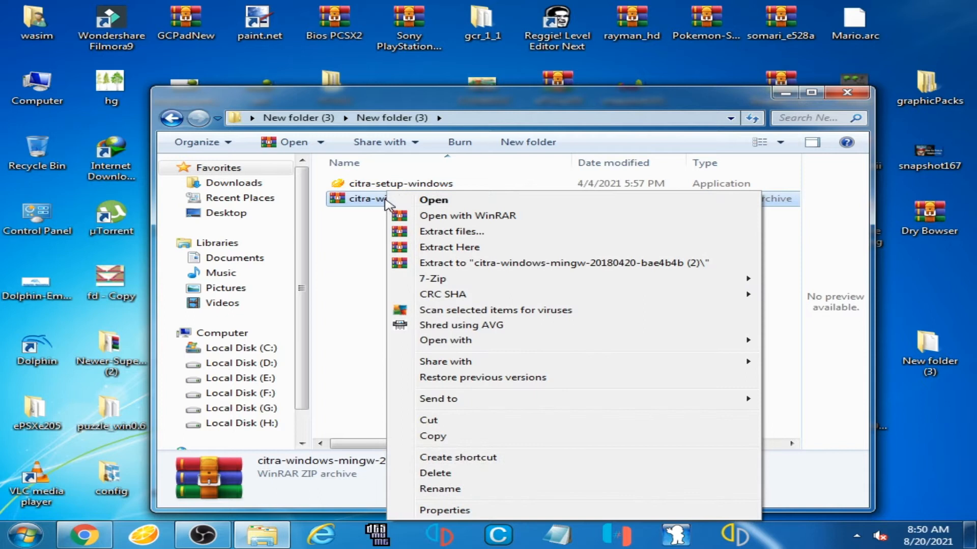
{"action": "left_click", "coordinate": [449, 246]}
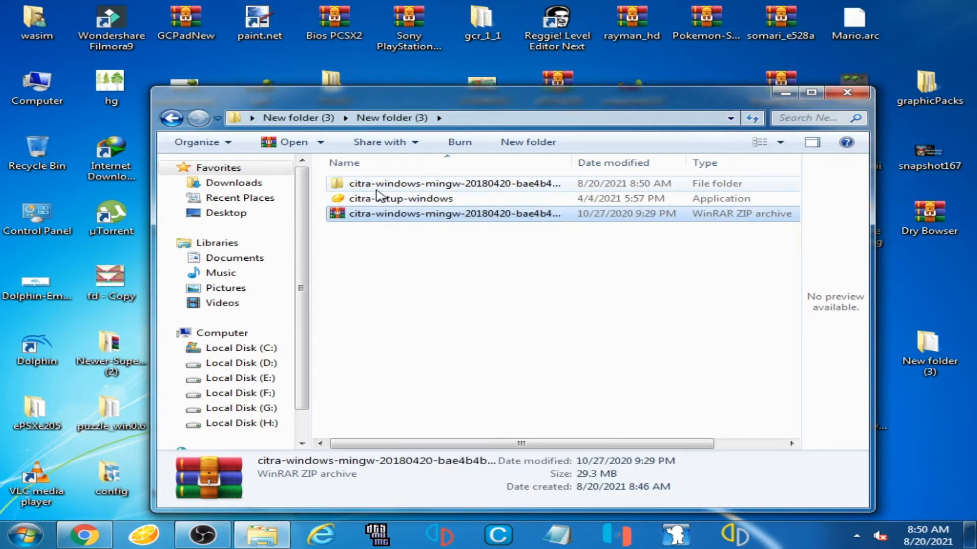
{"action": "double_click", "coordinate": [456, 183]}
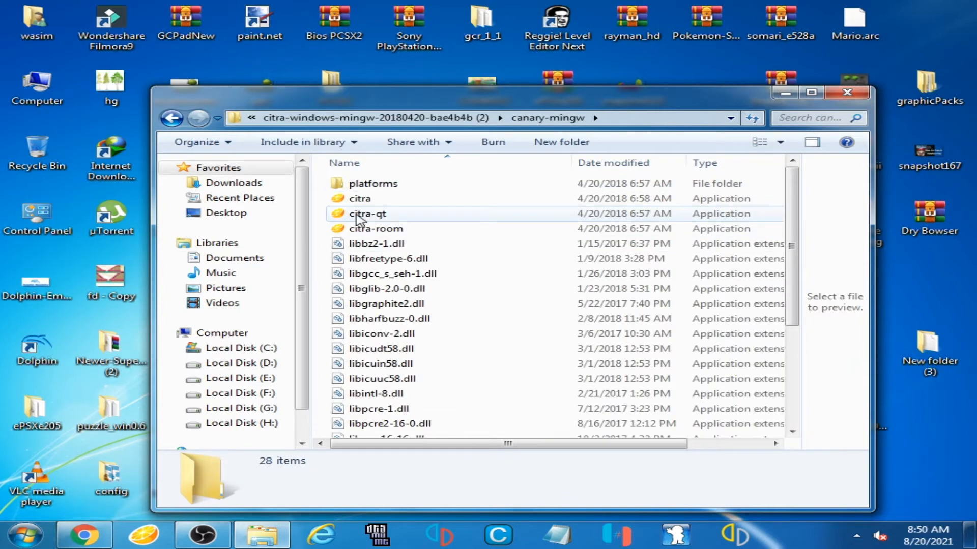
{"action": "double_click", "coordinate": [367, 213]}
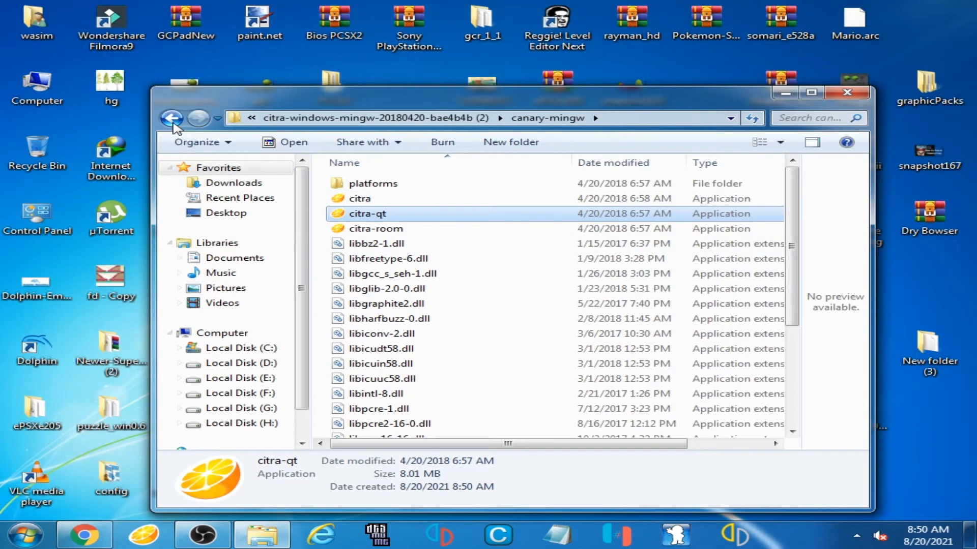
{"action": "left_click", "coordinate": [173, 118]}
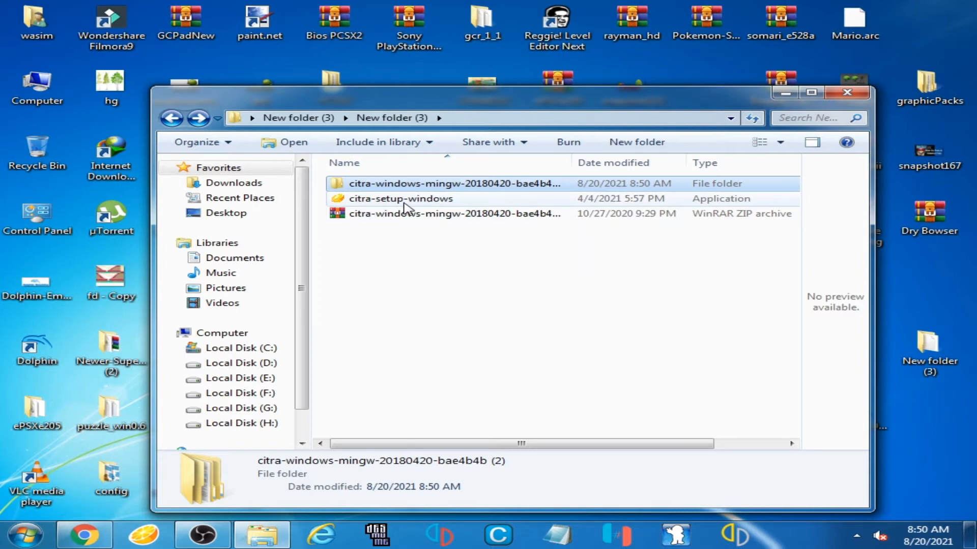
Launch citra-setup-windows; the welcome page reports 'Cannot retrieve remote tree' with Next disabled
{"action": "right_click", "coordinate": [401, 198]}
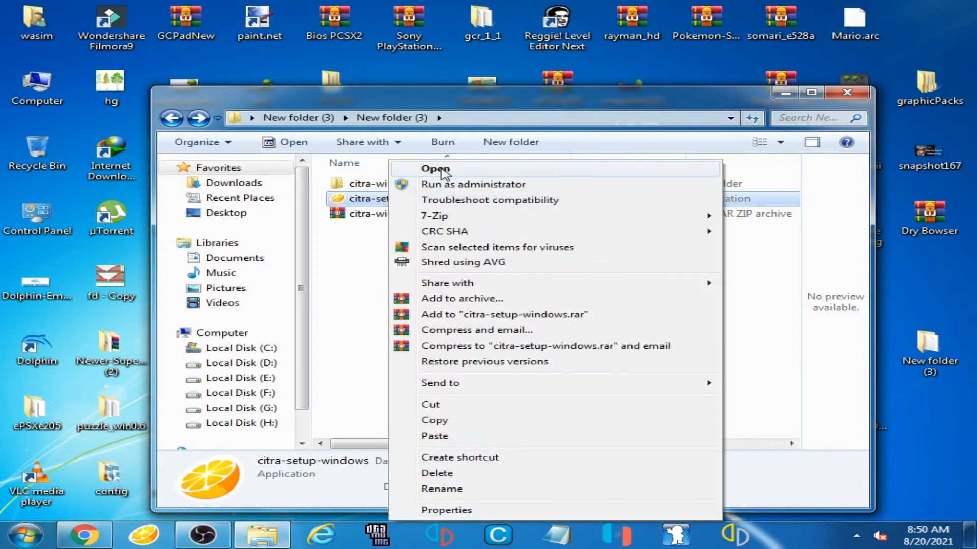
{"action": "left_click", "coordinate": [435, 169]}
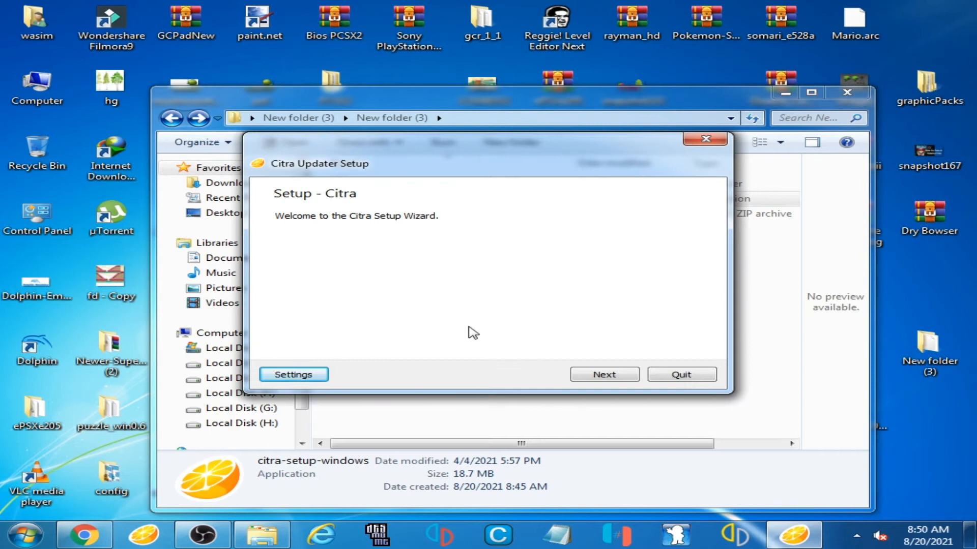
{"action": "left_click", "coordinate": [602, 375]}
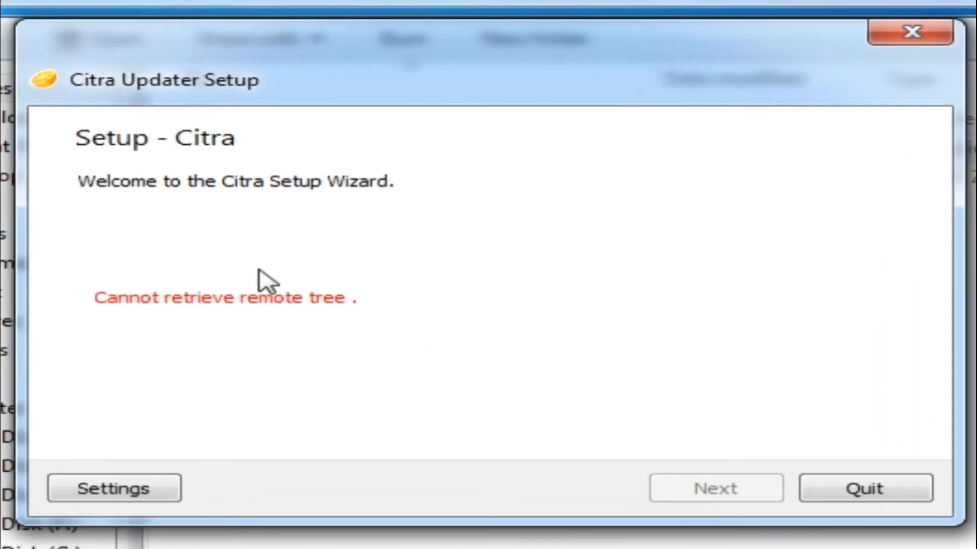
{"action": "mouse_move", "coordinate": [255, 366]}
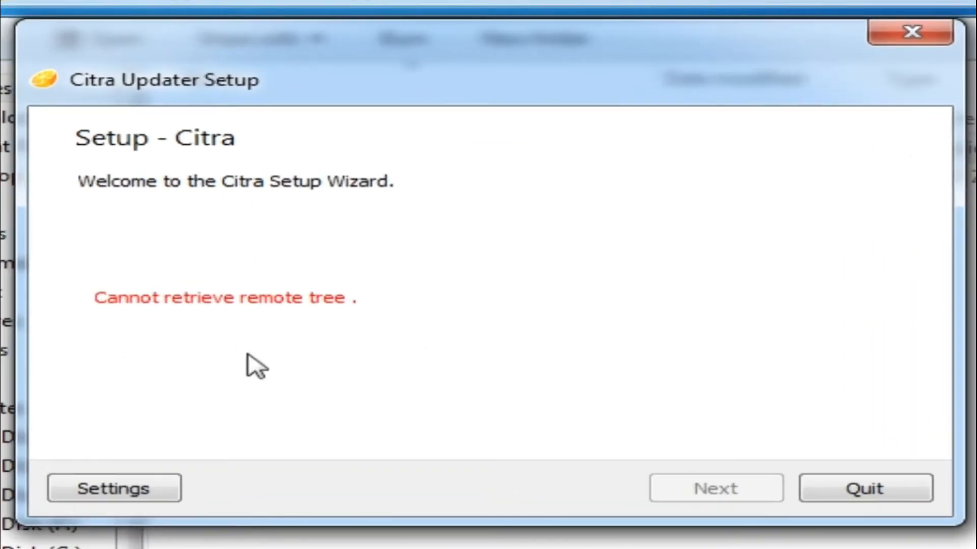
{"action": "mouse_move", "coordinate": [161, 337]}
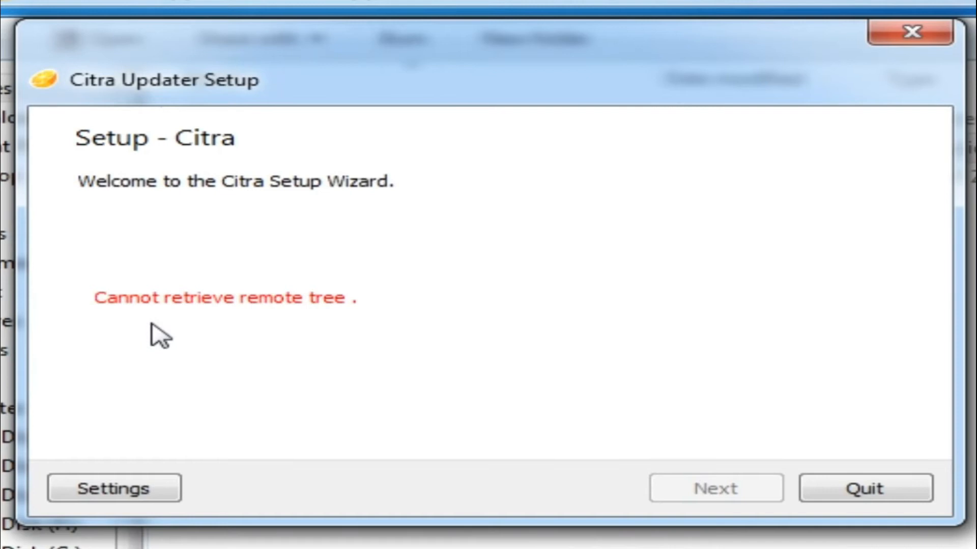
{"action": "mouse_move", "coordinate": [342, 268]}
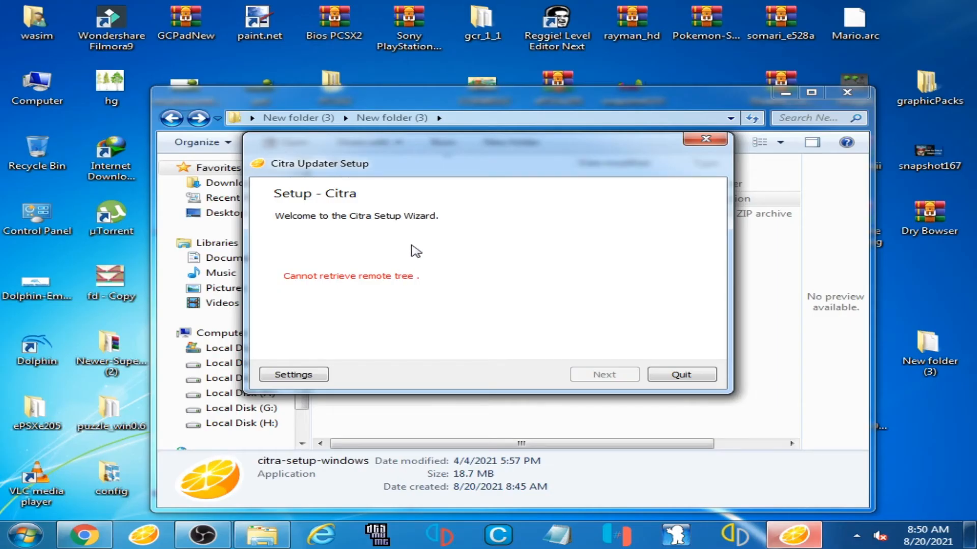
{"action": "mouse_move", "coordinate": [429, 253]}
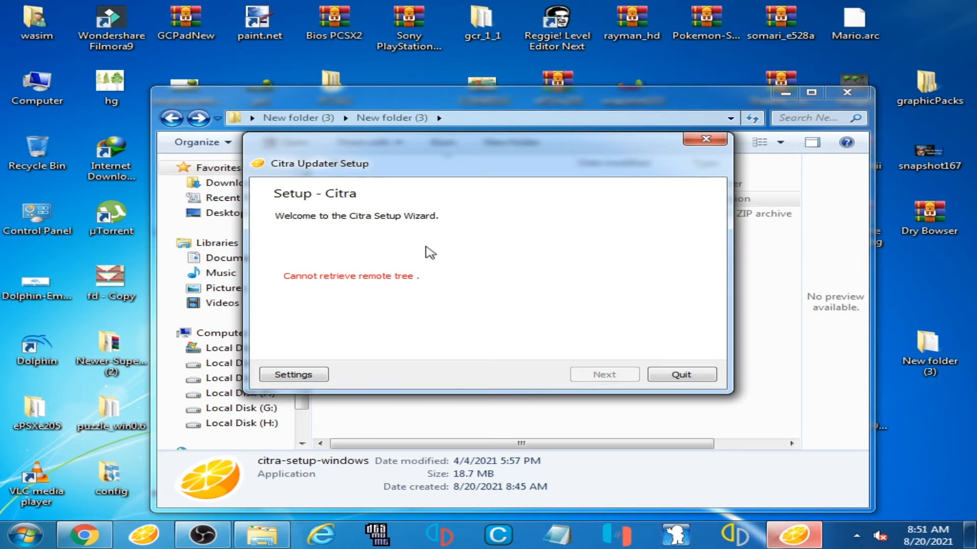
{"action": "mouse_move", "coordinate": [387, 254]}
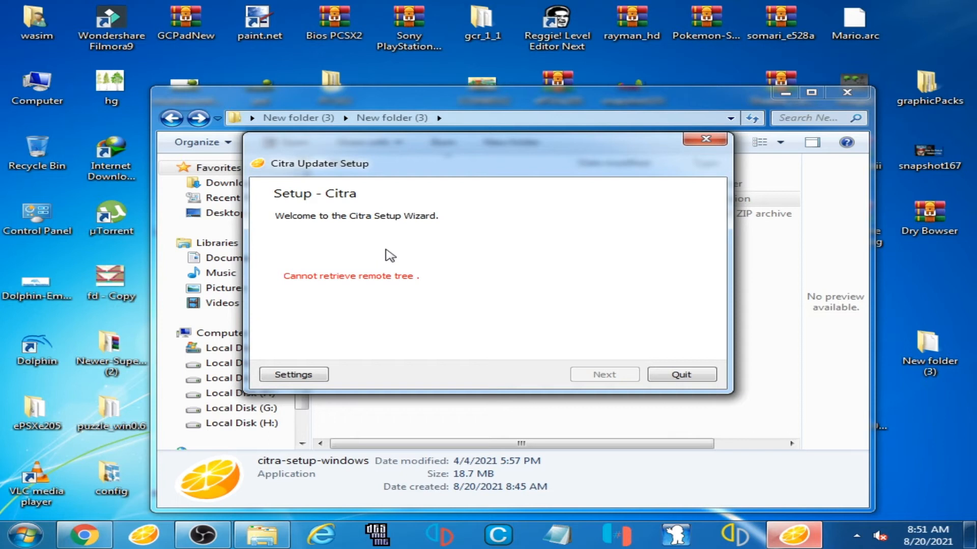
{"action": "mouse_move", "coordinate": [522, 266]}
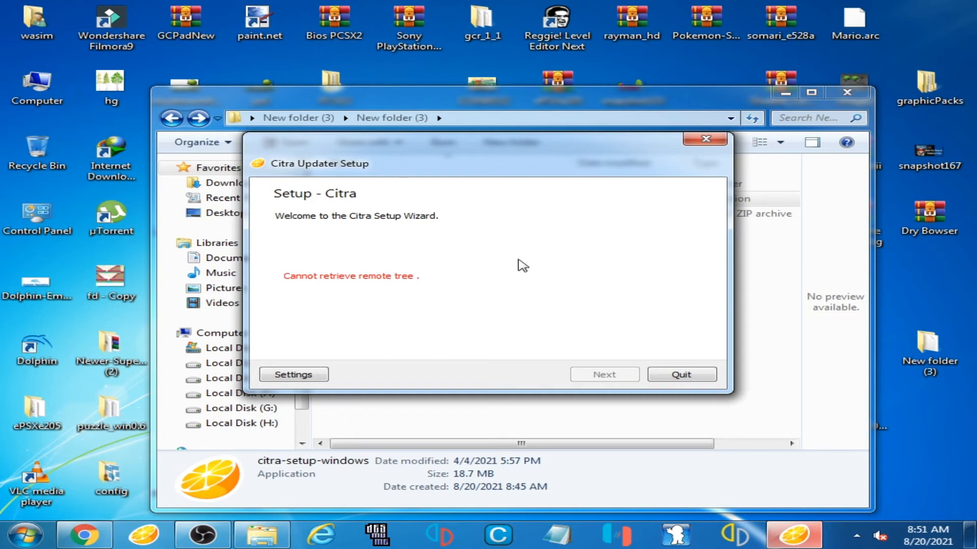
{"action": "mouse_move", "coordinate": [538, 302]}
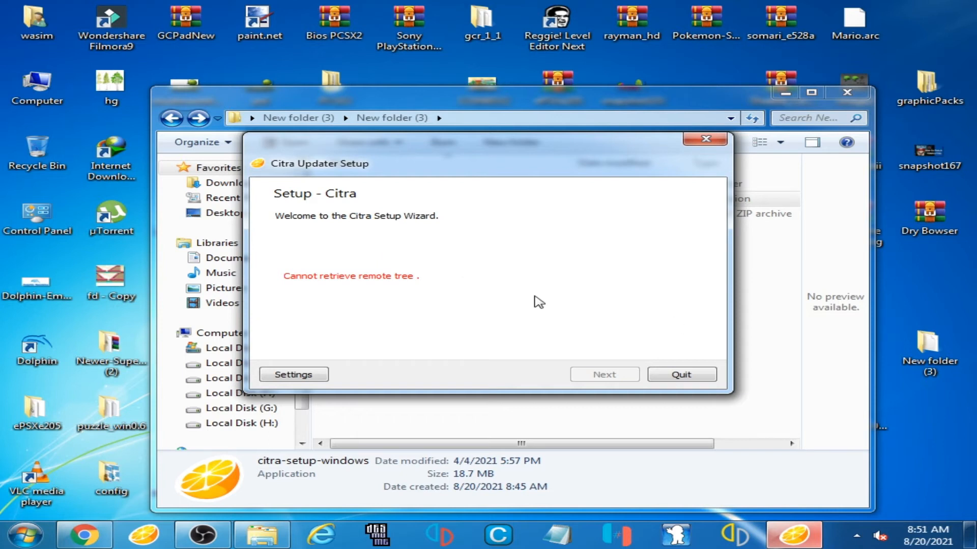
{"action": "mouse_move", "coordinate": [640, 331]}
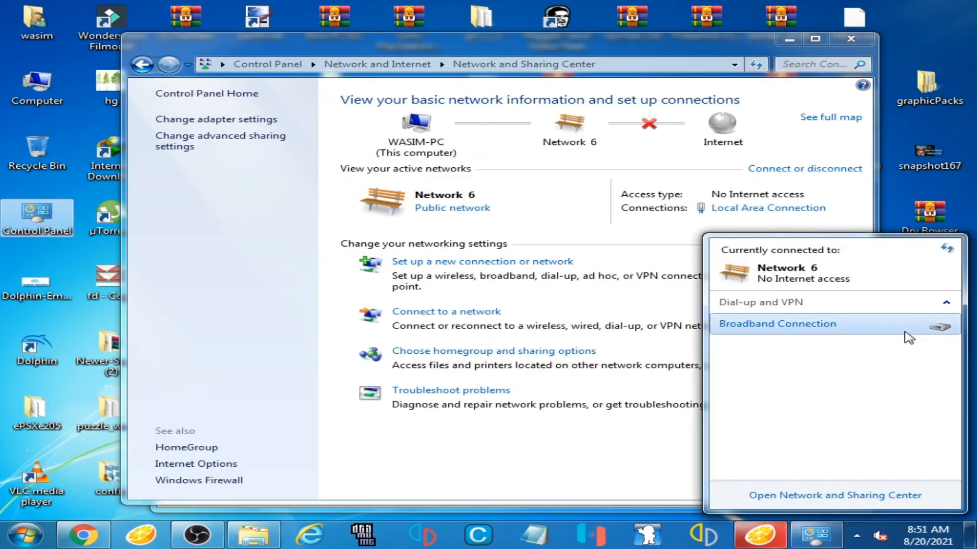
Dial the Broadband Connection from the network tray so the computer gains Internet access
{"action": "left_click", "coordinate": [776, 324]}
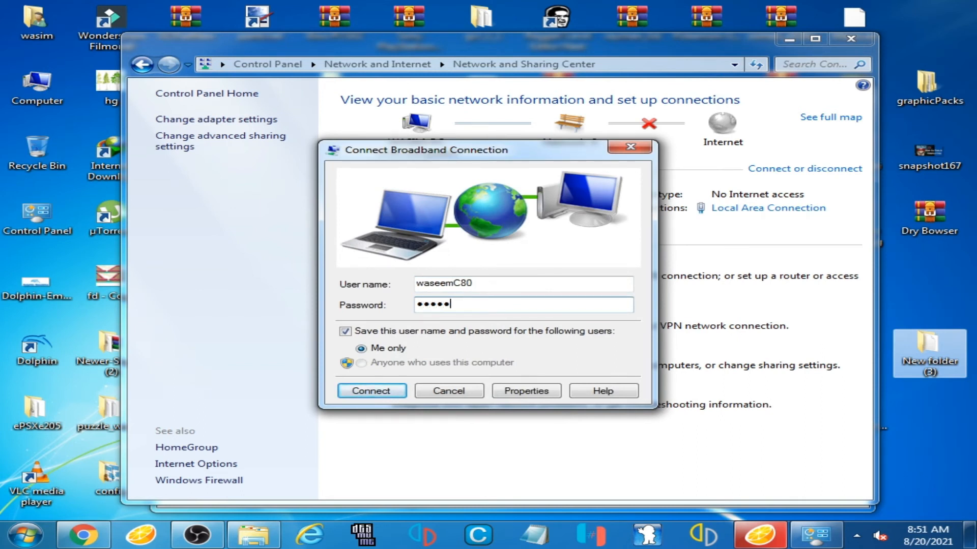
{"action": "left_click", "coordinate": [370, 391]}
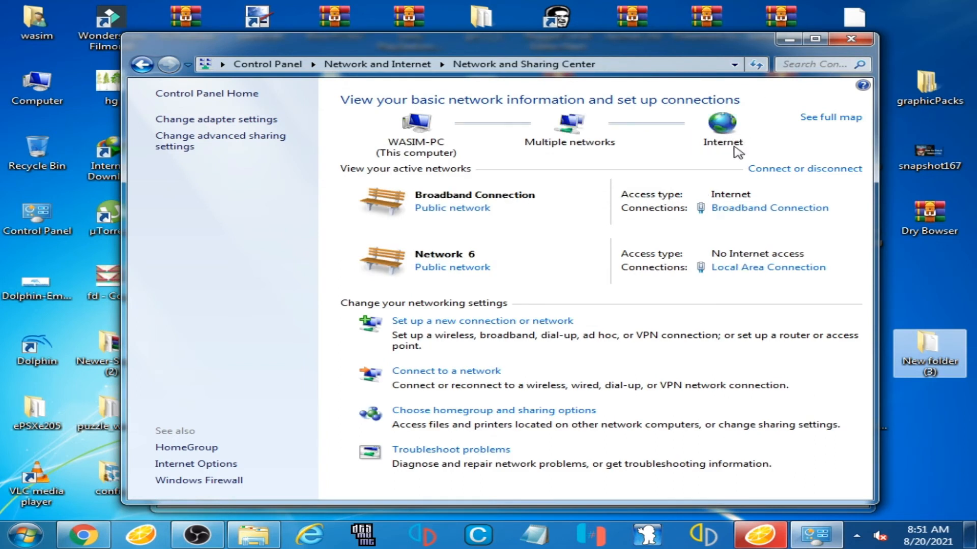
{"action": "mouse_move", "coordinate": [631, 141]}
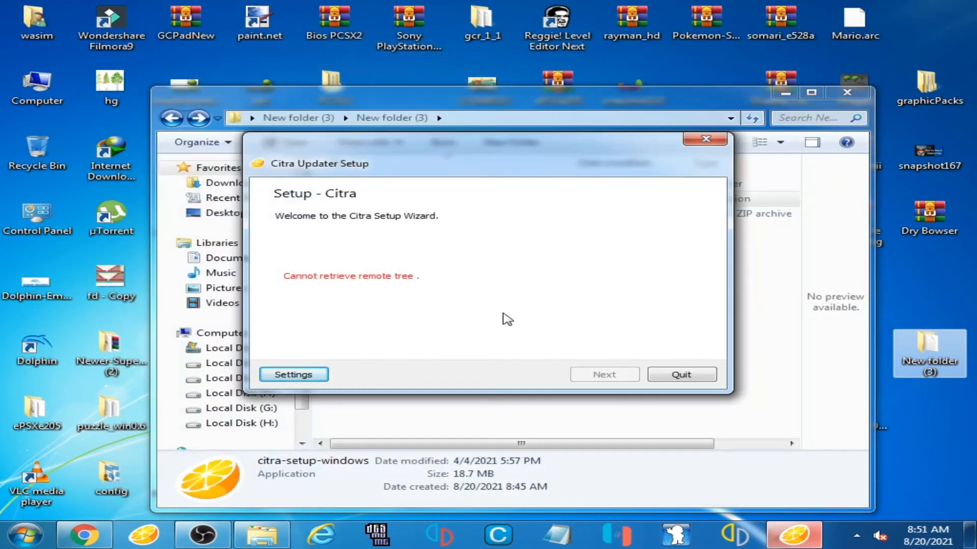
Quit the failed wizard, relaunch citra-setup-windows and keep the default installation folder
{"action": "left_click", "coordinate": [681, 374]}
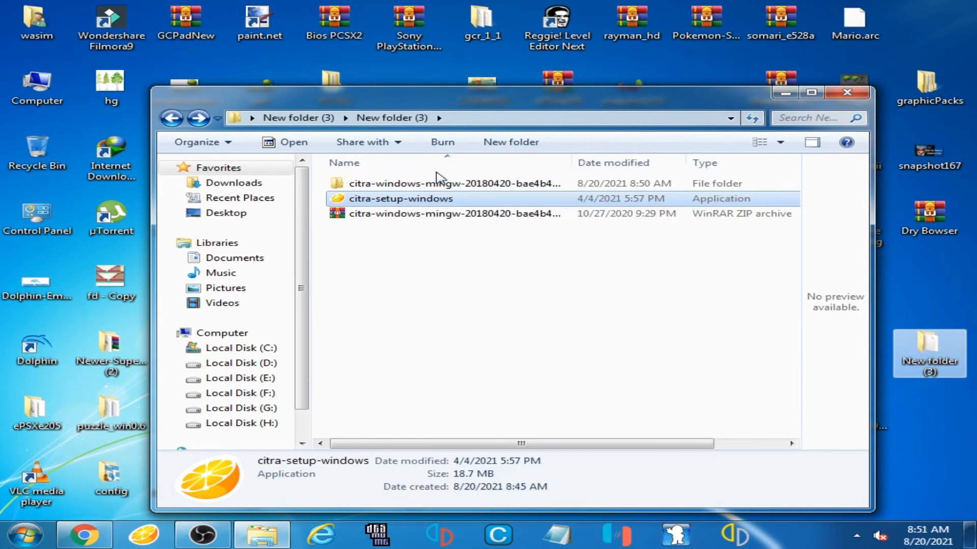
{"action": "double_click", "coordinate": [401, 198]}
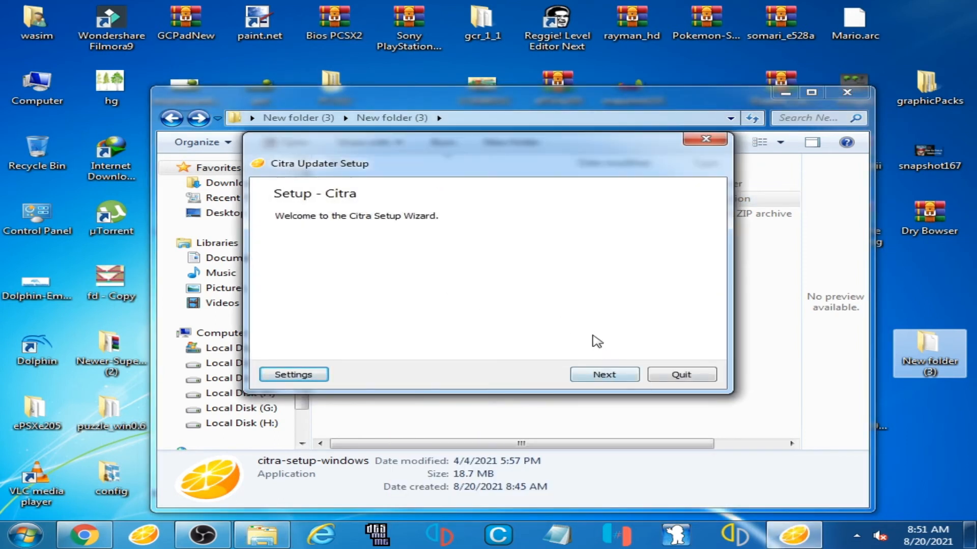
{"action": "left_click", "coordinate": [603, 375]}
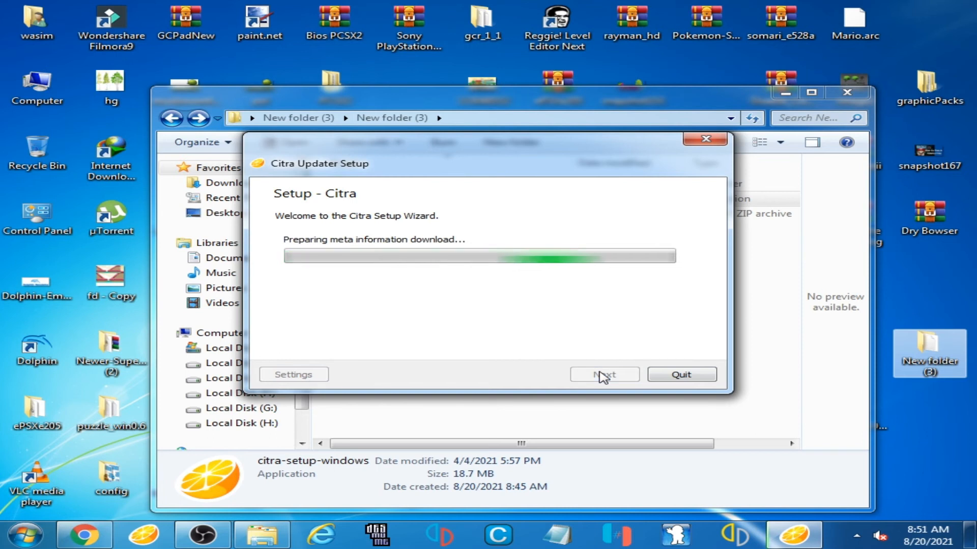
{"action": "left_click", "coordinate": [603, 375]}
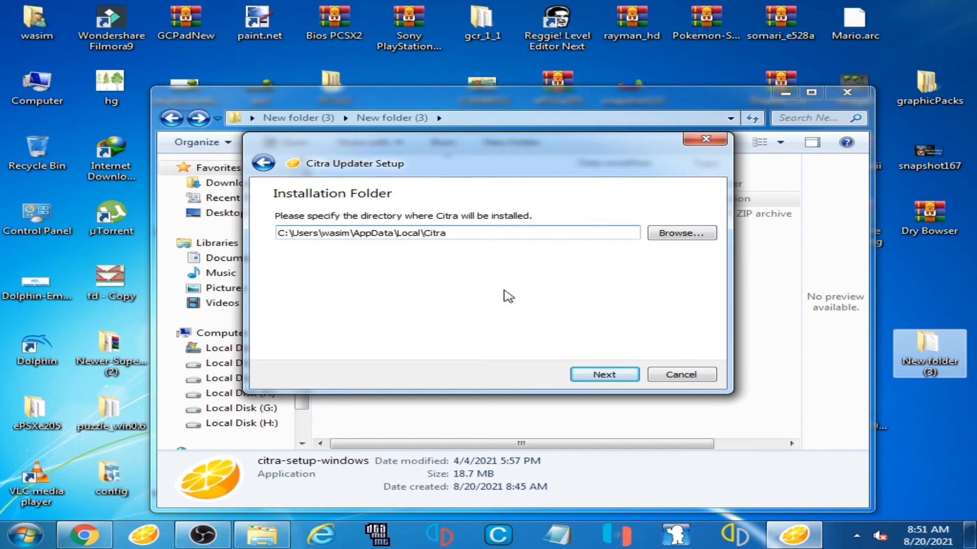
{"action": "left_click", "coordinate": [602, 375]}
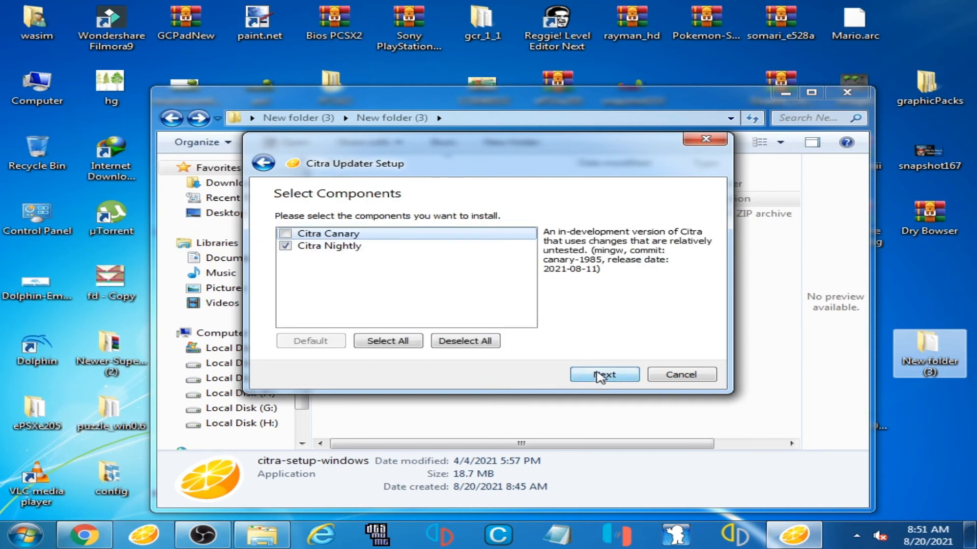
Keep Citra Nightly as the component, accept the license and reach Ready to Install
{"action": "left_click", "coordinate": [603, 374]}
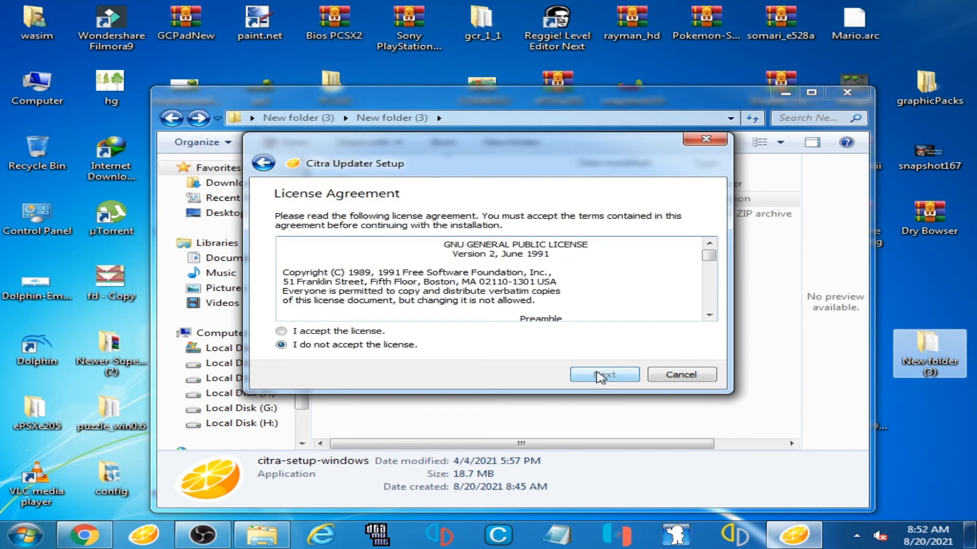
{"action": "left_click", "coordinate": [280, 330]}
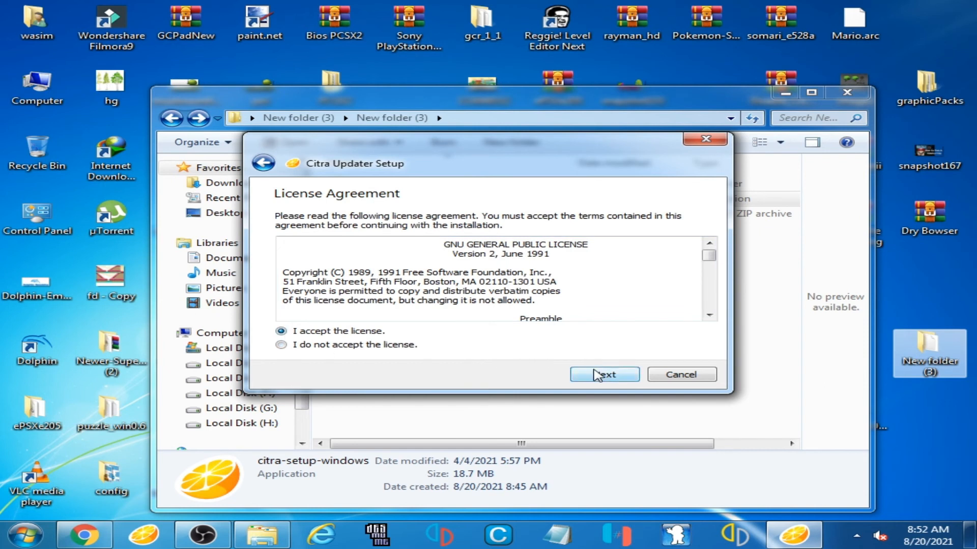
{"action": "left_click", "coordinate": [603, 374]}
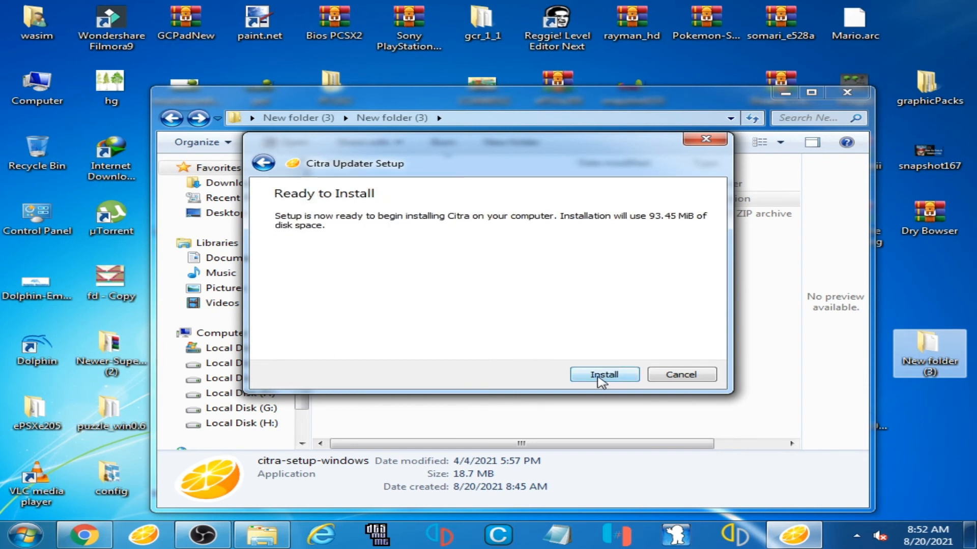
Begin the installation so the Citra Nightly archive starts downloading
{"action": "left_click", "coordinate": [604, 374]}
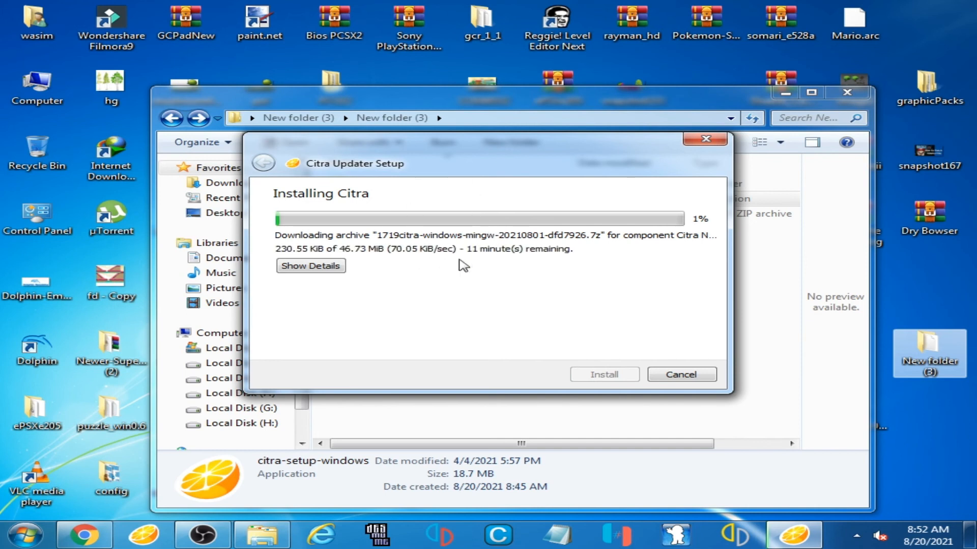
{"action": "mouse_move", "coordinate": [467, 271]}
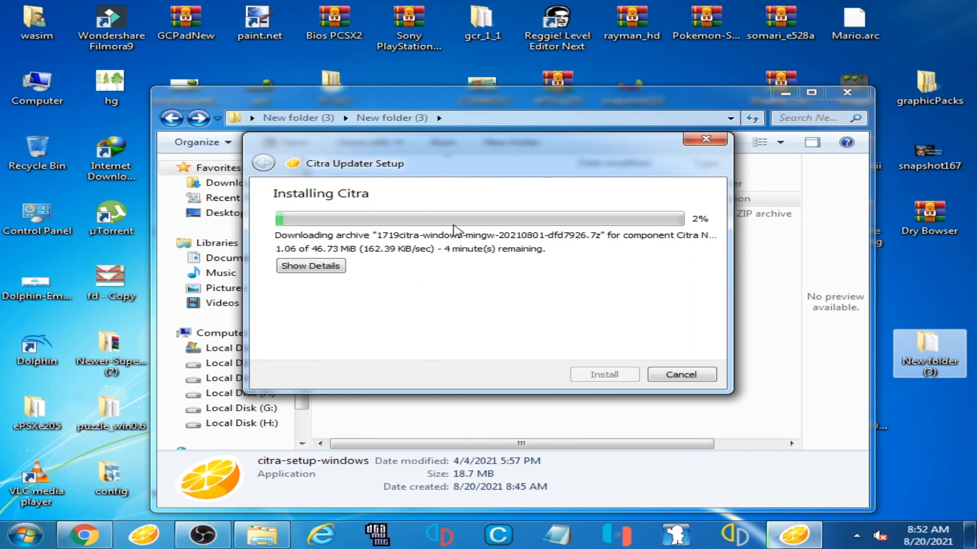
{"action": "mouse_move", "coordinate": [427, 269]}
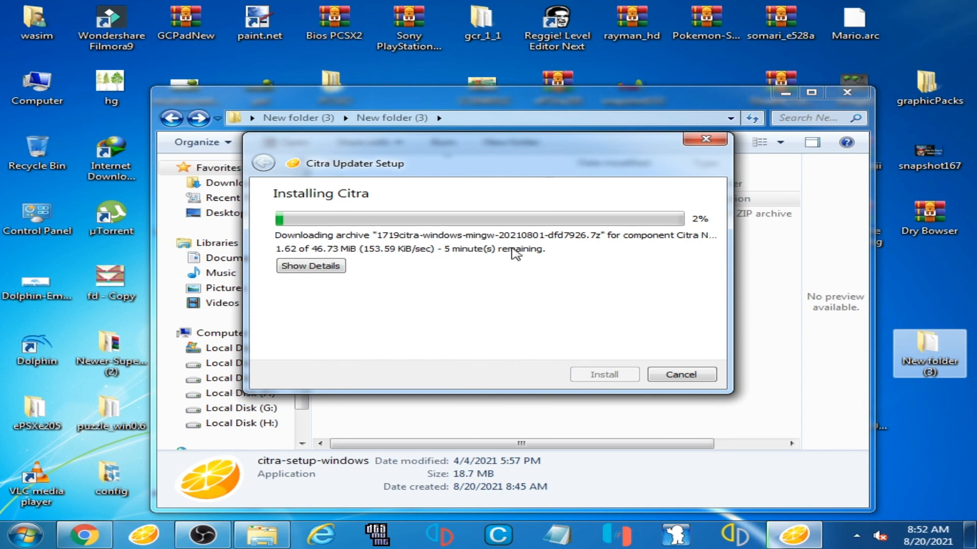
{"action": "mouse_move", "coordinate": [460, 243]}
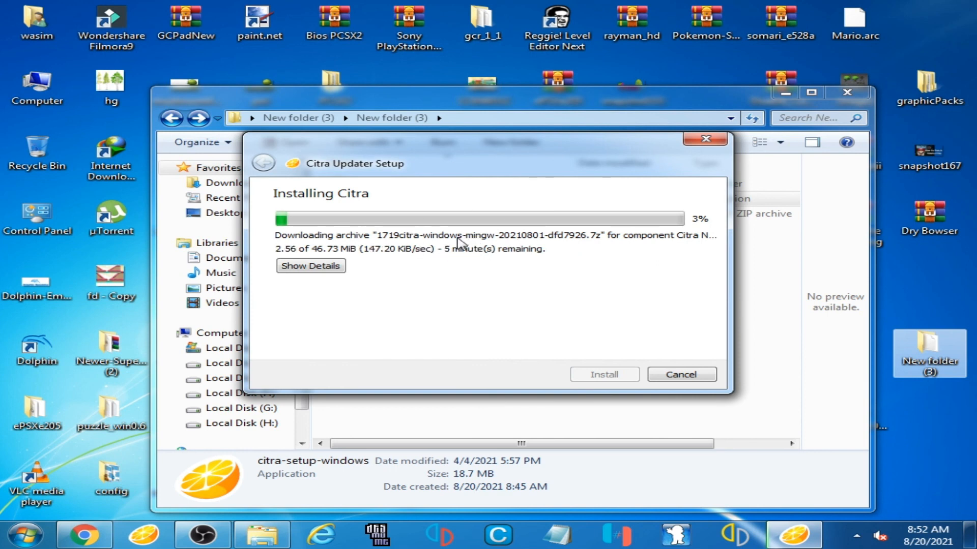